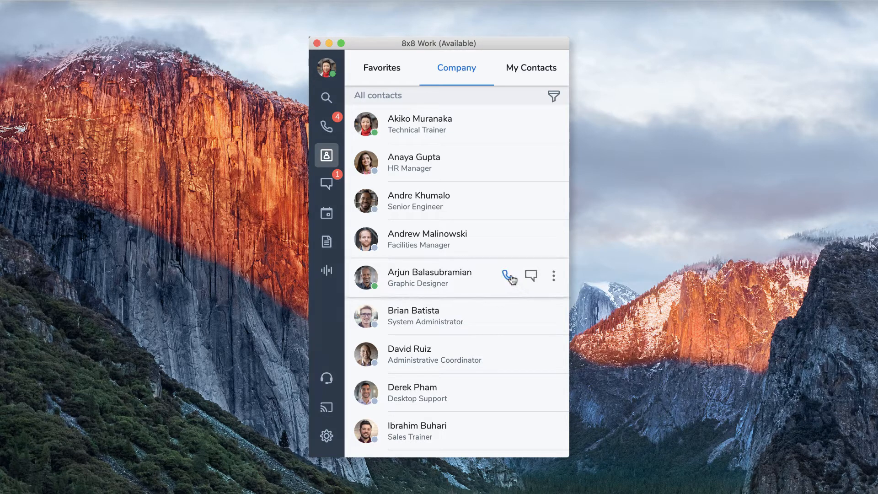
left_click(510, 275)
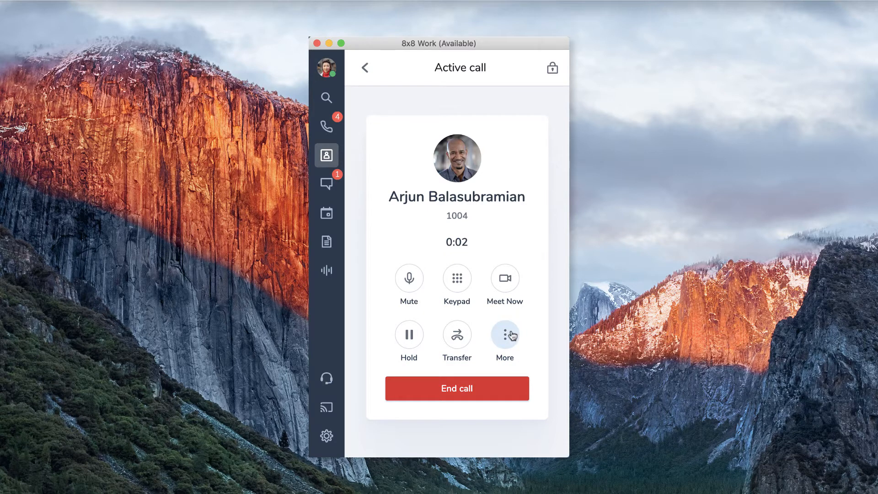
Park Arjun's active call via More > Park and confirm in the Call Park dialog.
left_click(504, 336)
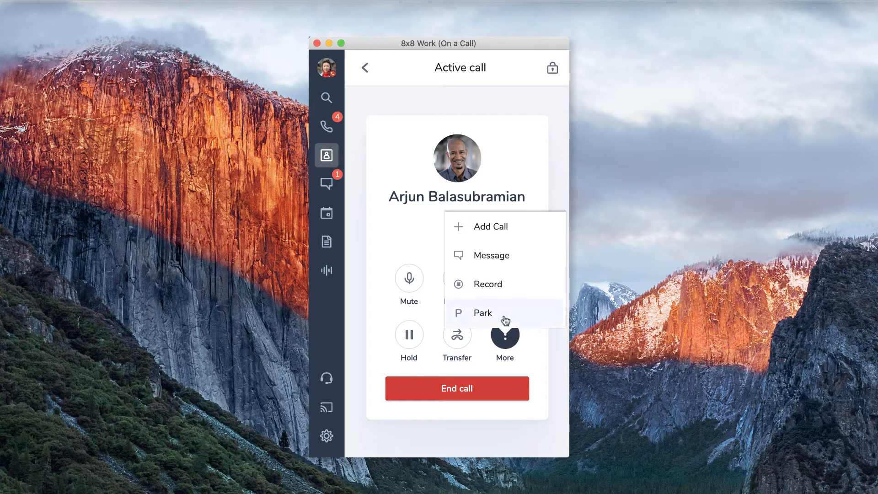
left_click(483, 312)
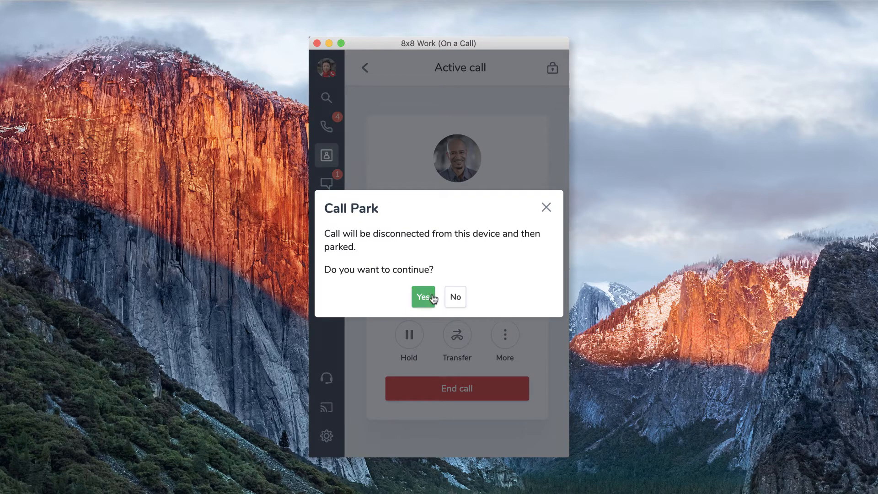
left_click(422, 297)
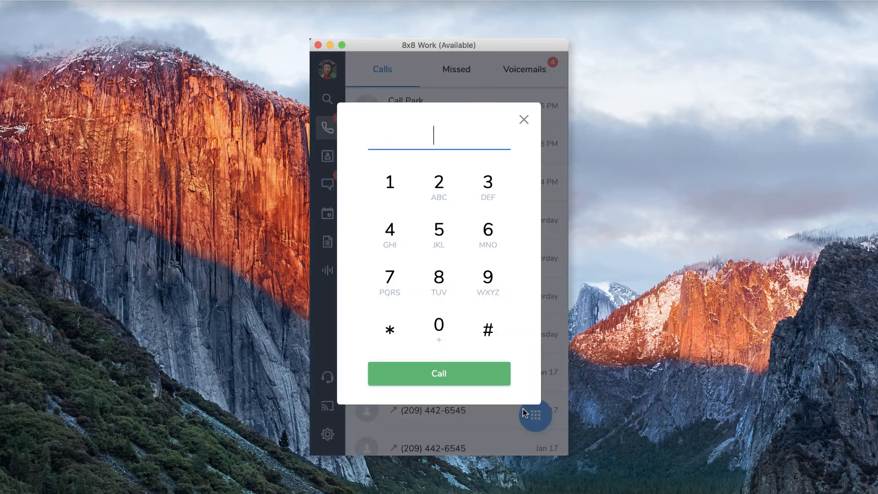
Dial extension 461 to retrieve the parked call as an active Call Park call.
left_click(390, 229)
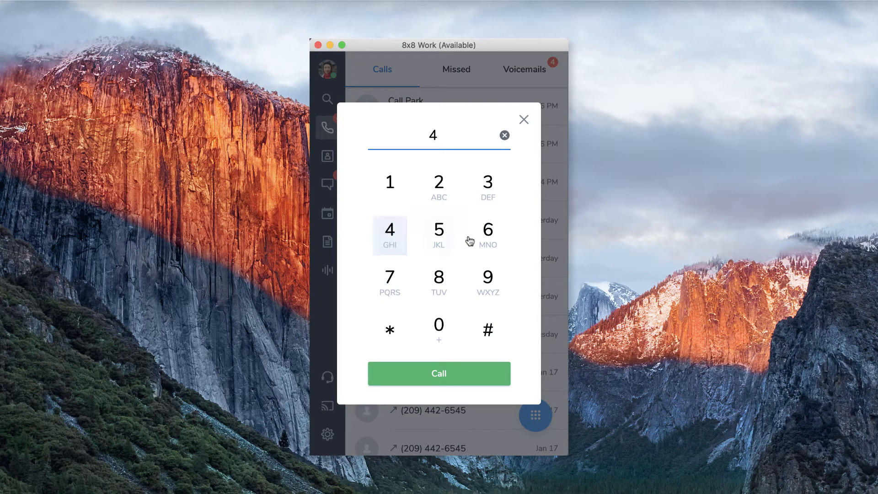
left_click(389, 181)
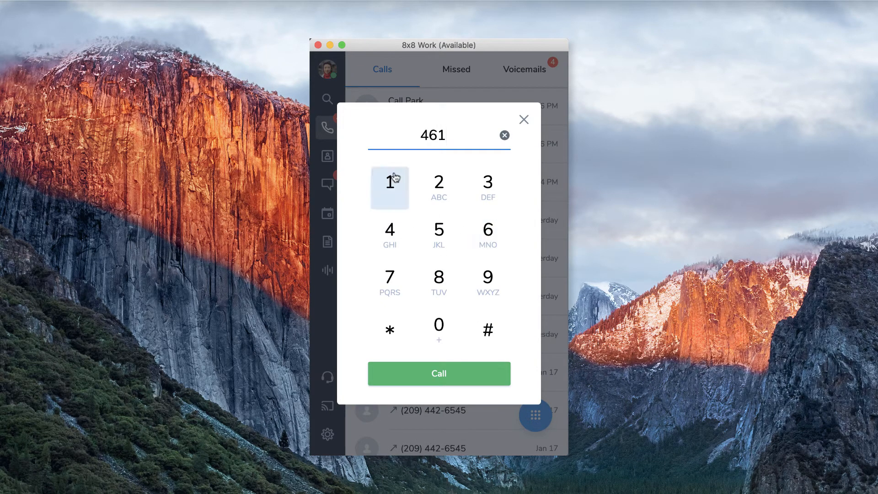
left_click(438, 373)
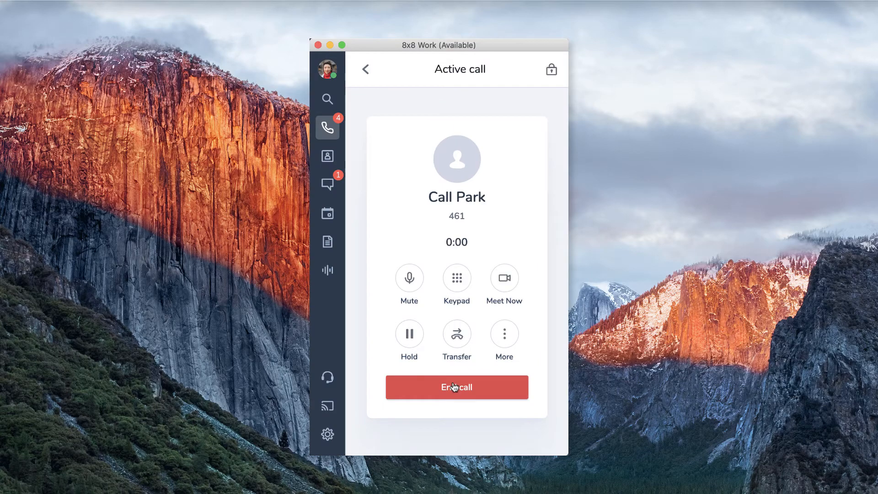